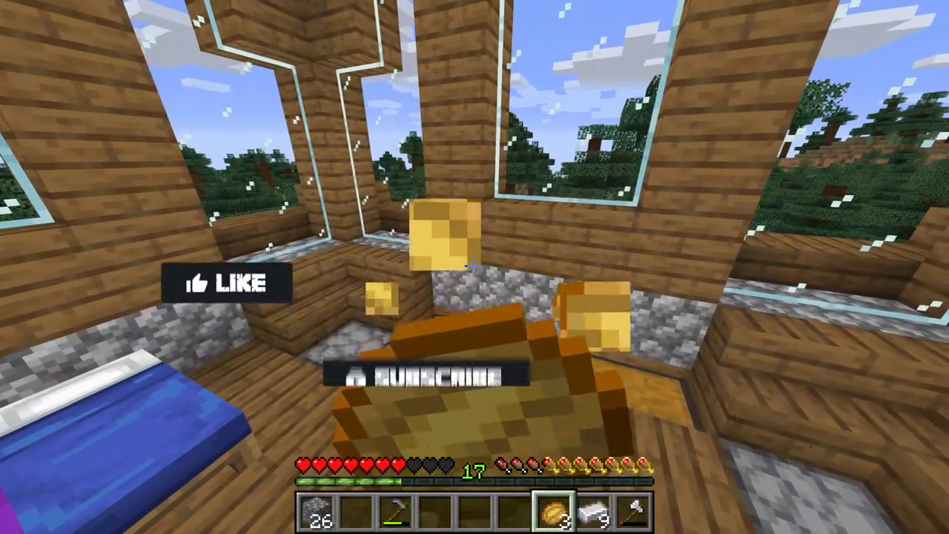
# Step: Check the player's inventory in-game briefly and return to playing
pyautogui.click(225, 273)
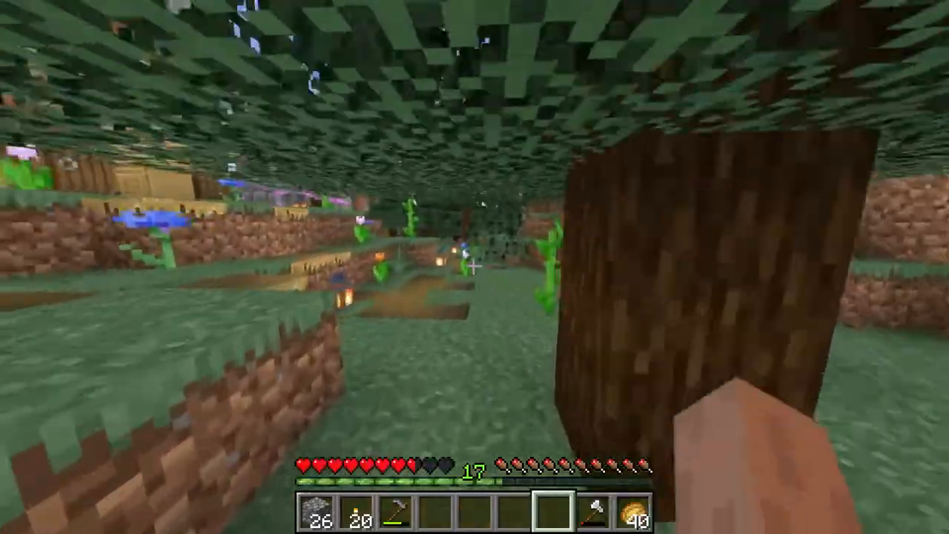
pyautogui.press('e')
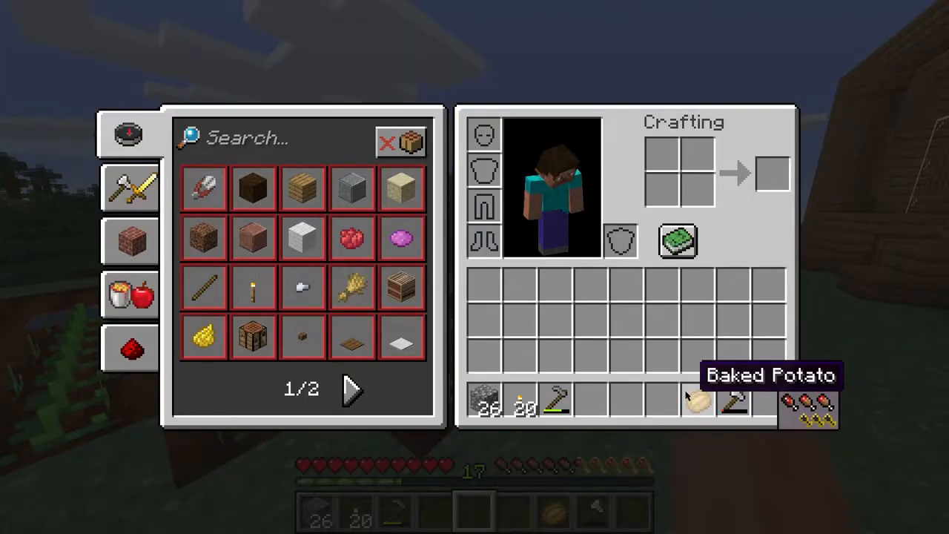
pyautogui.press('Escape')
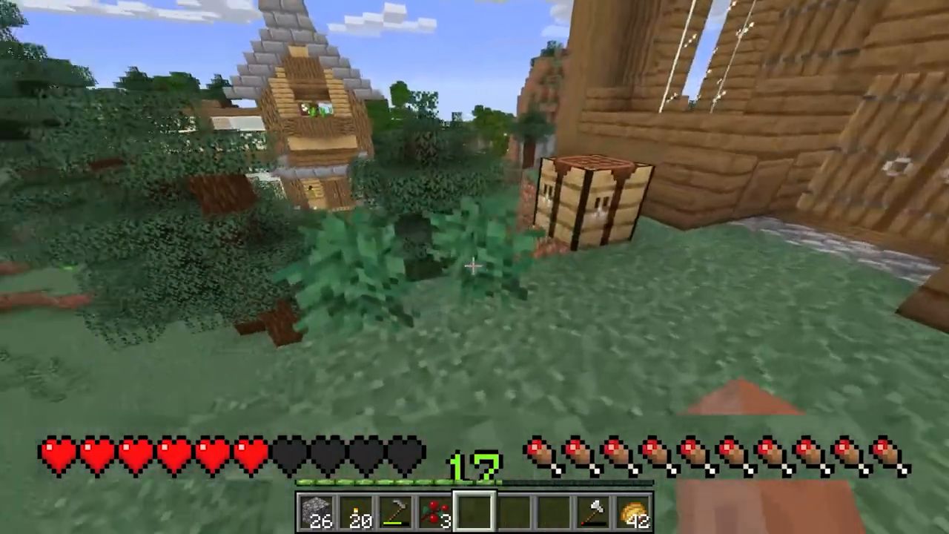
pyautogui.moveTo(475, 267)
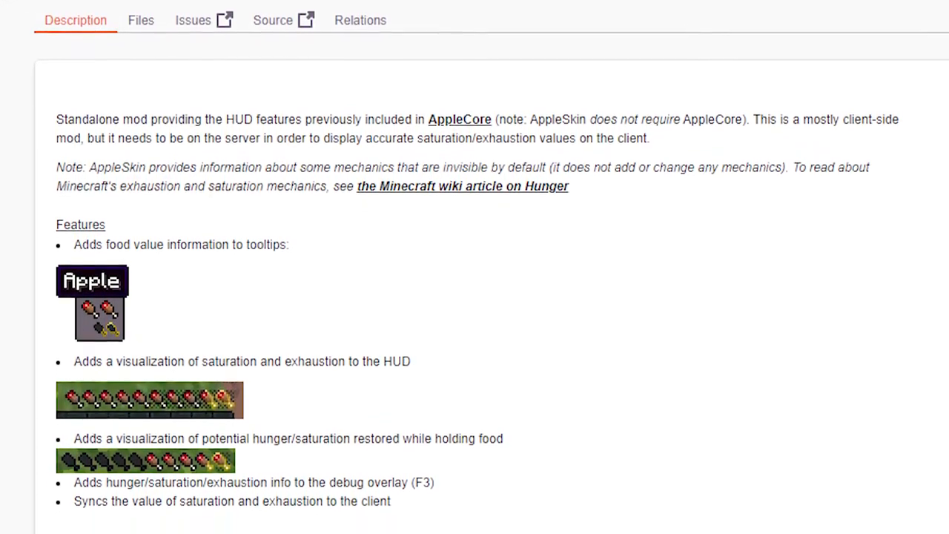
# Step: Reach the server's FTP File Access login and enter the control panel password
pyautogui.scroll(-3)
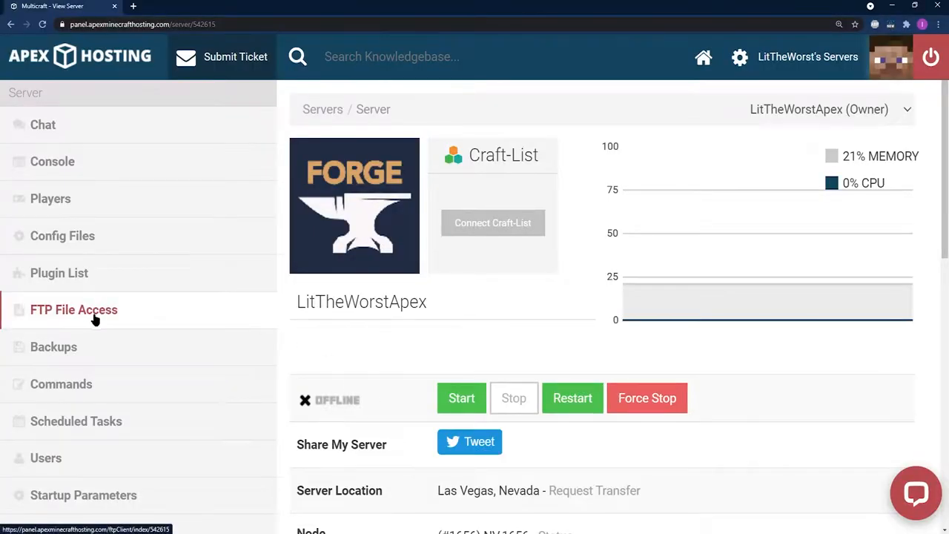
pyautogui.moveTo(62, 320)
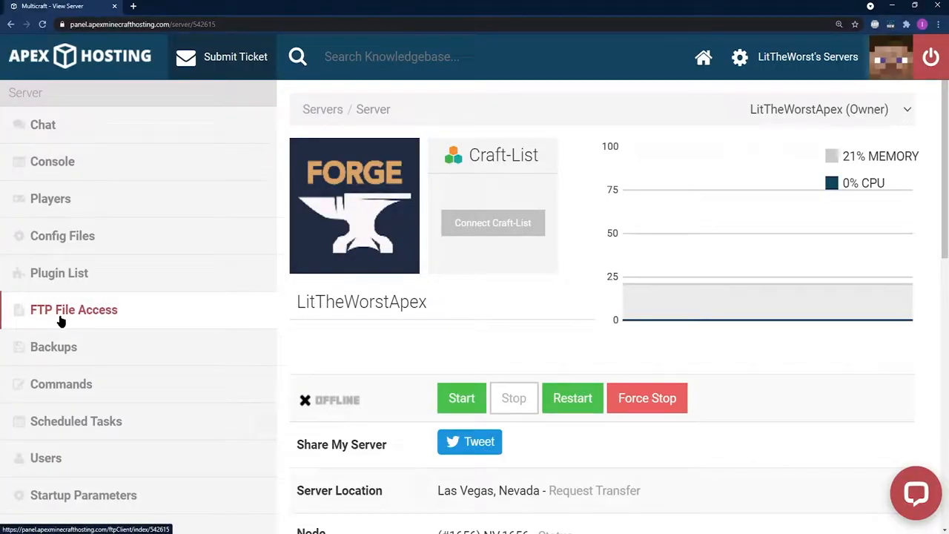
pyautogui.click(74, 310)
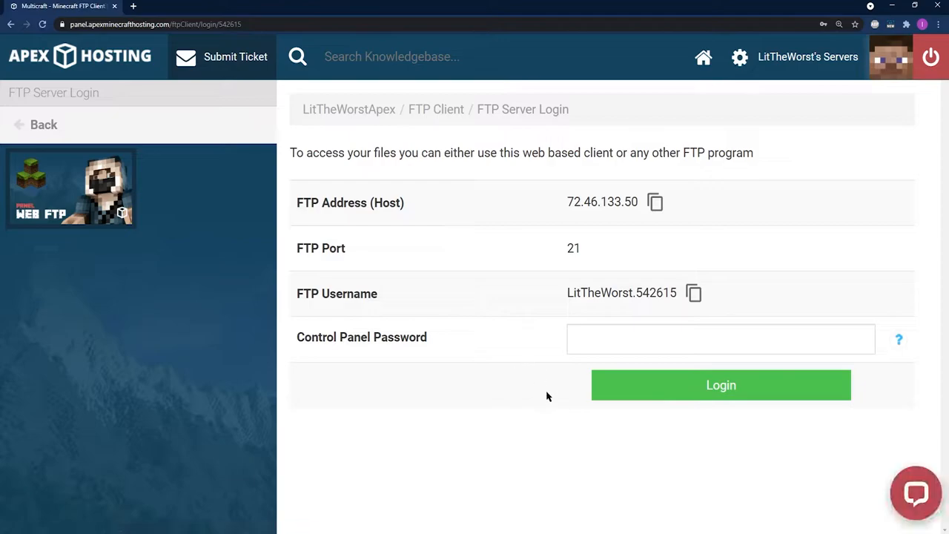
pyautogui.write('password')
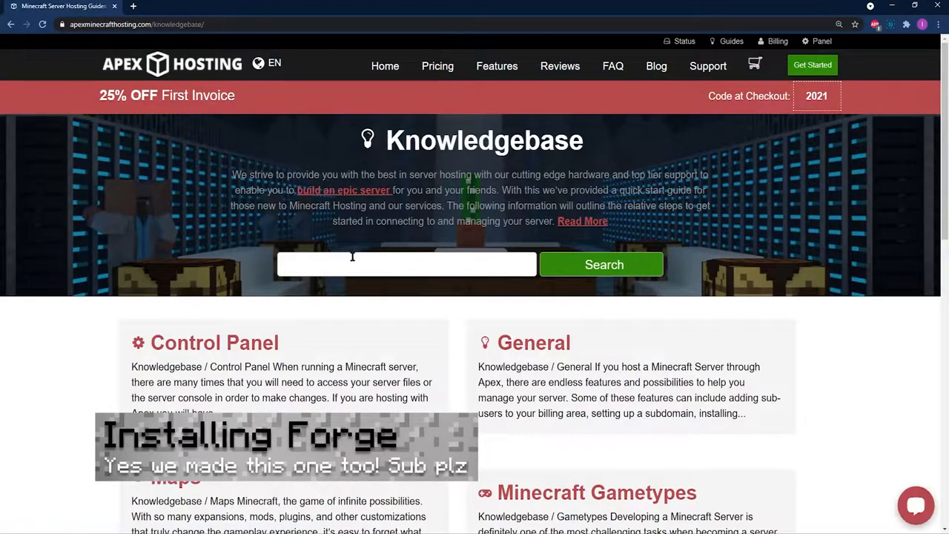
# Step: Search the Knowledgebase for 'forge' and read 'How to Install Minecraft Forge Client-Side'
pyautogui.write('forge')
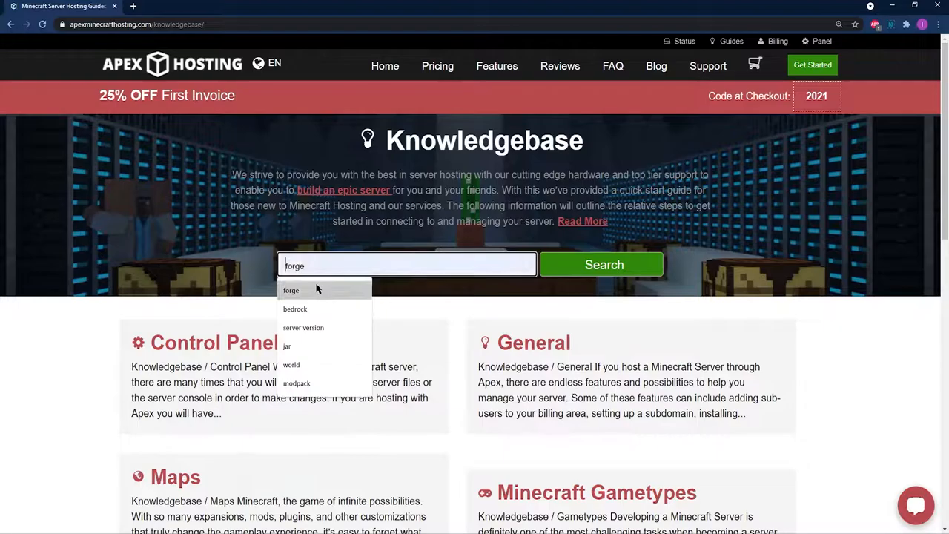
pyautogui.click(290, 289)
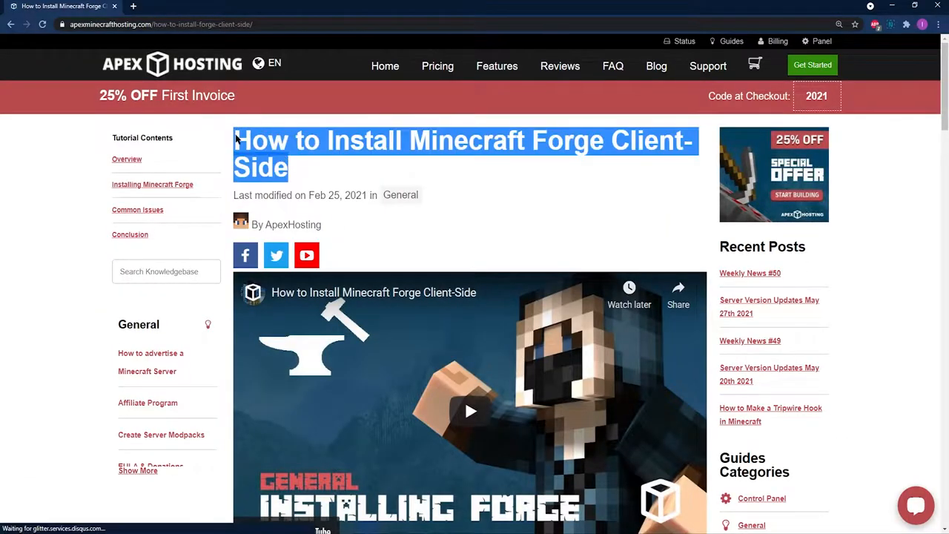
pyautogui.scroll(-3)
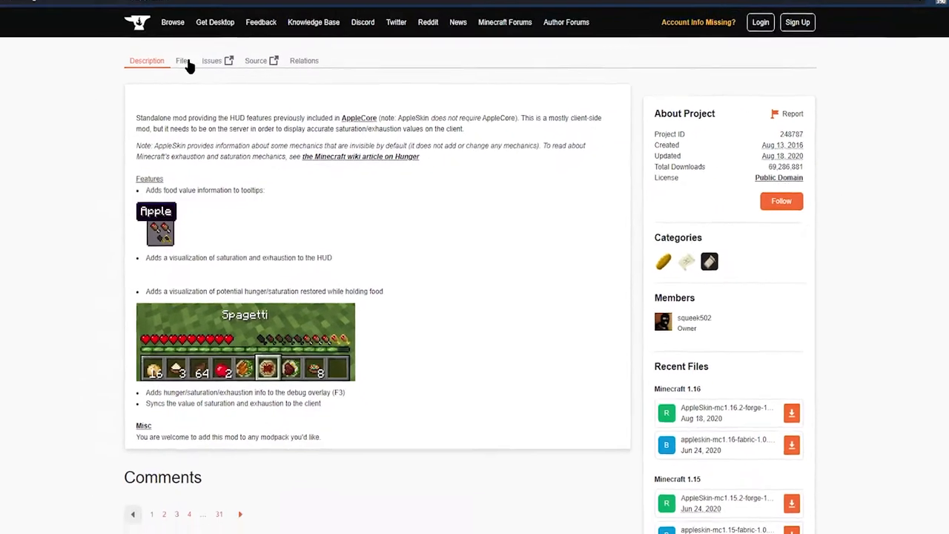
# Step: Browse AppleSkin's CurseForge files sorted by game version
pyautogui.click(182, 60)
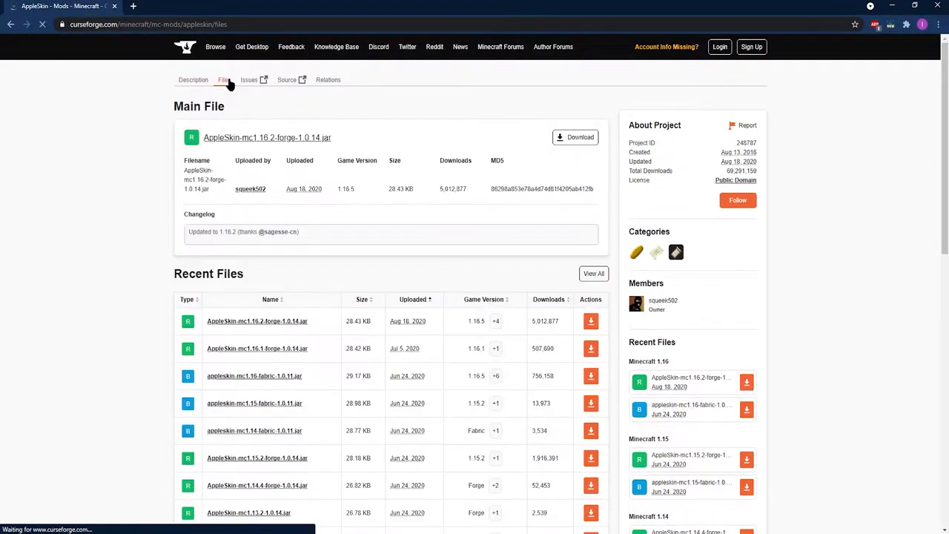
pyautogui.scroll(-3)
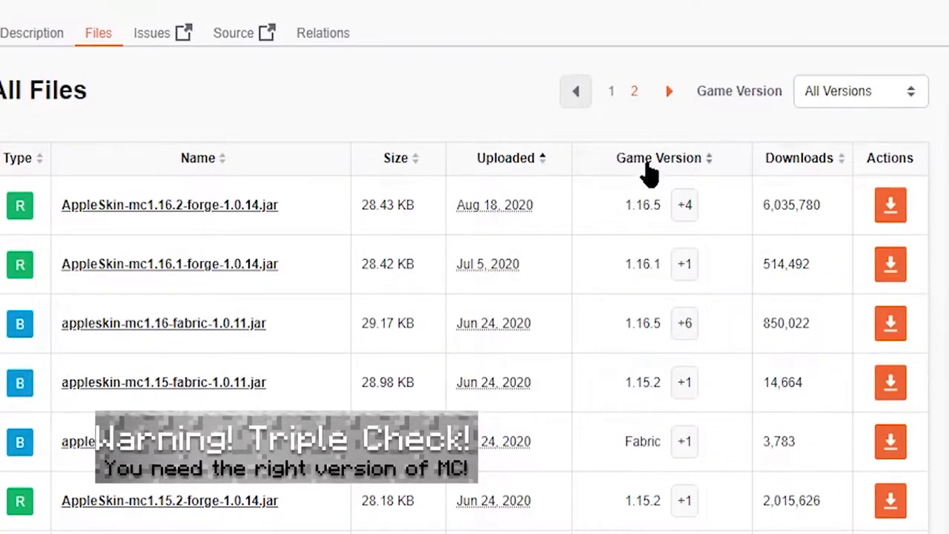
pyautogui.click(861, 90)
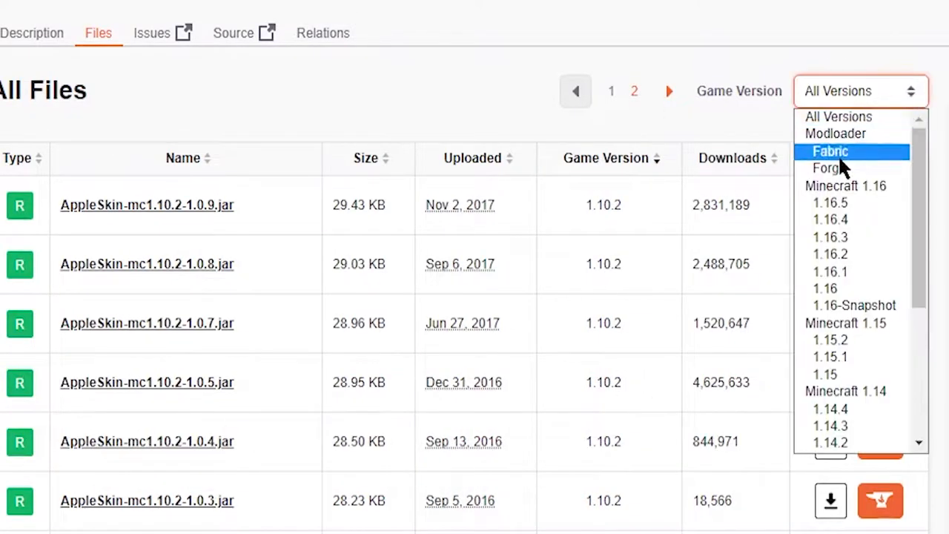
pyautogui.scroll(-3)
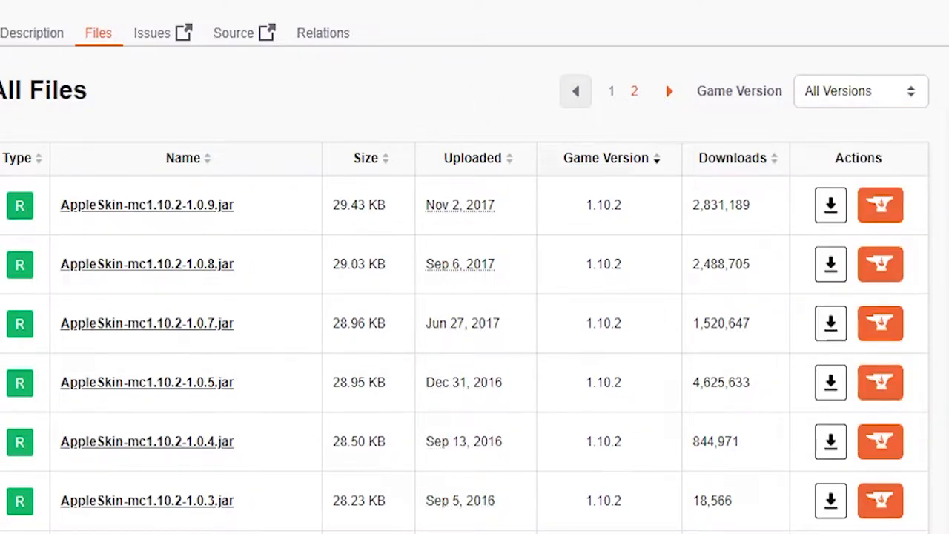
pyautogui.moveTo(888, 98)
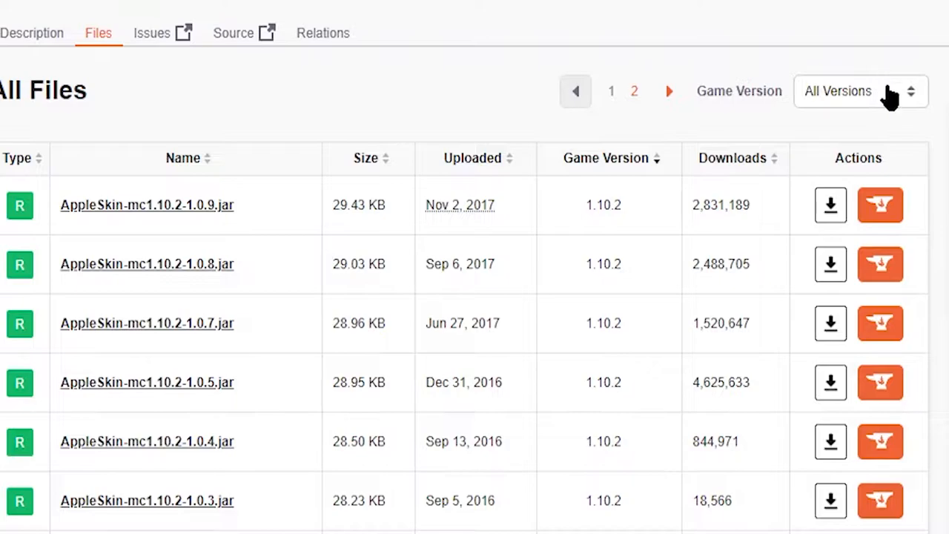
# Step: Filter files to Minecraft 1.16.5 and download AppleSkin-mc1.16.2-forge-1.0.14.jar
pyautogui.click(860, 91)
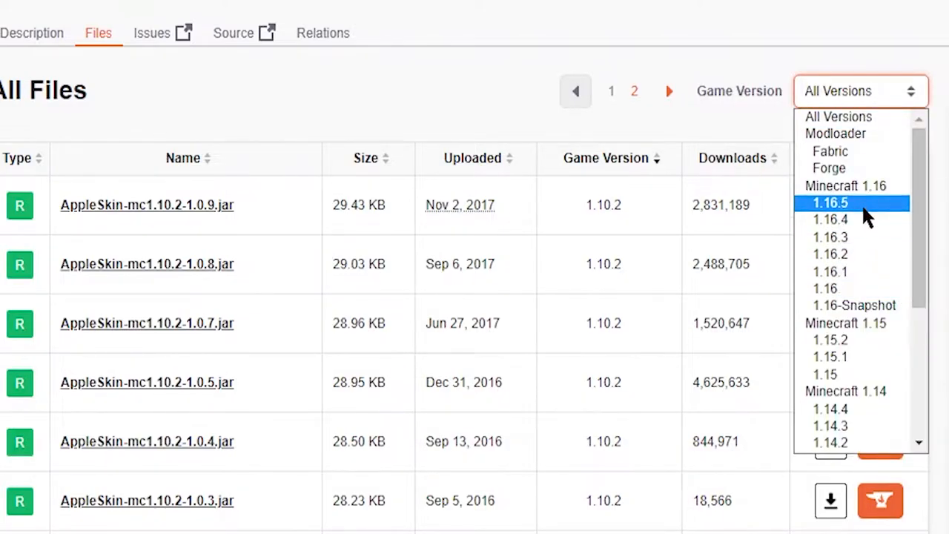
pyautogui.click(829, 201)
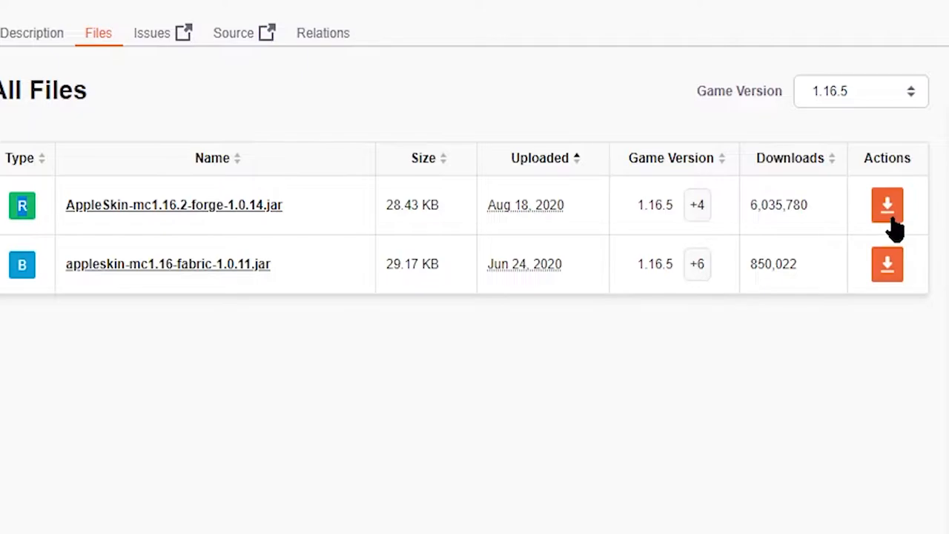
pyautogui.click(887, 204)
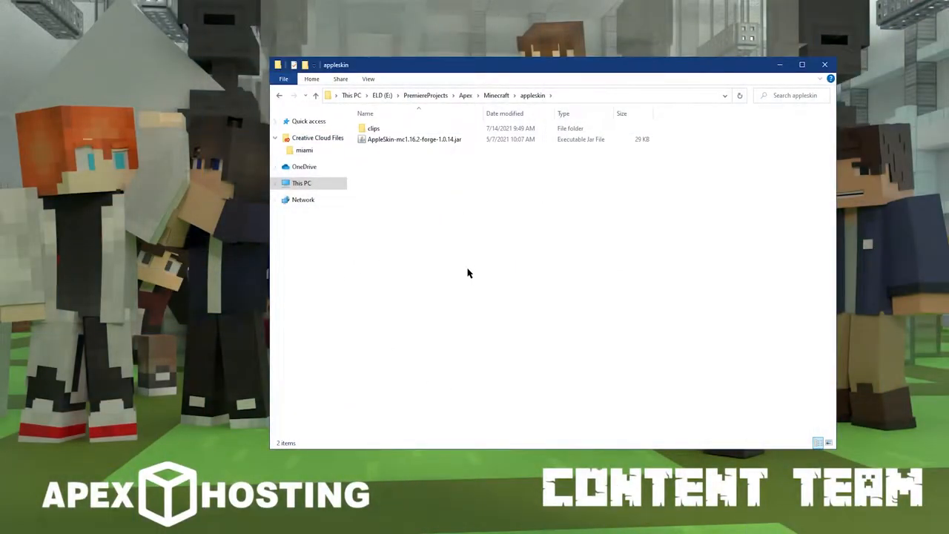
pyautogui.moveTo(460, 277)
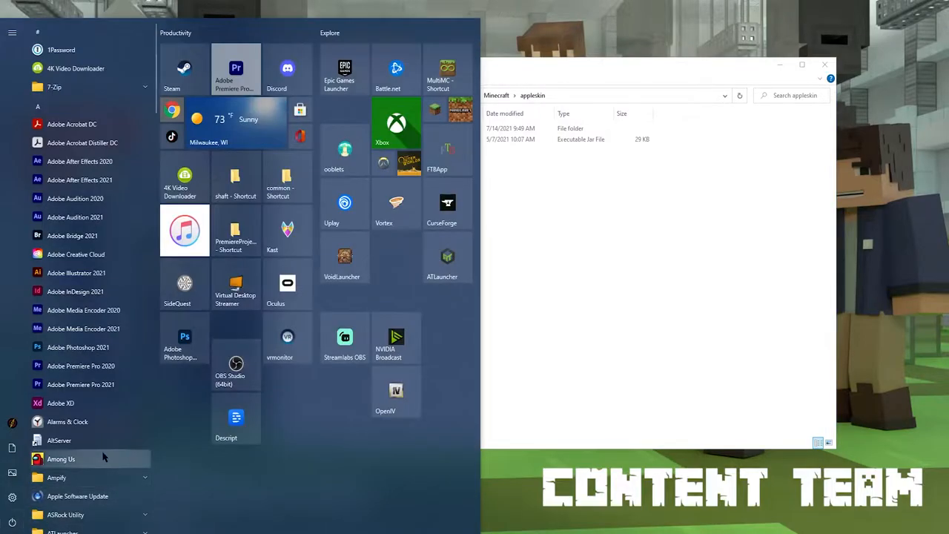
# Step: Reach the .minecraft folder under AppData Roaming via a %appdata% search
pyautogui.write('%ap')
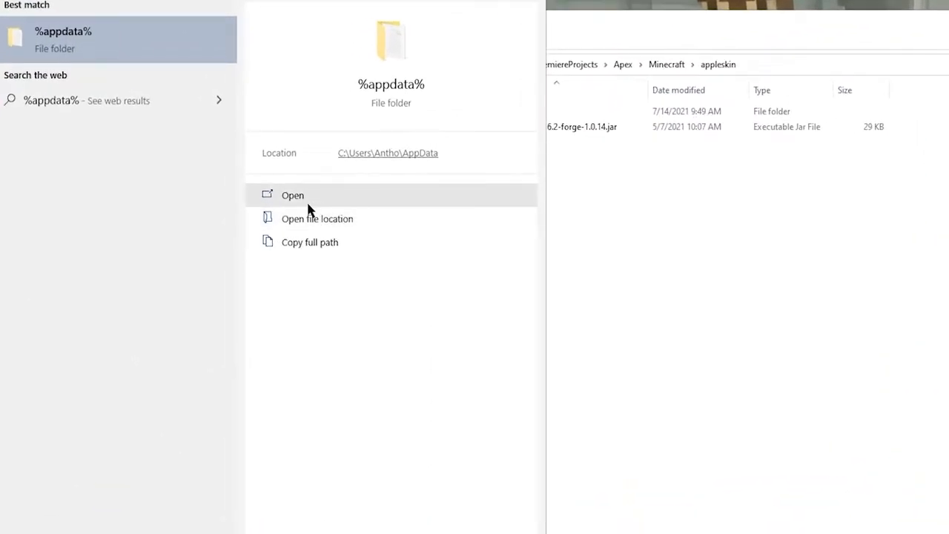
pyautogui.click(292, 196)
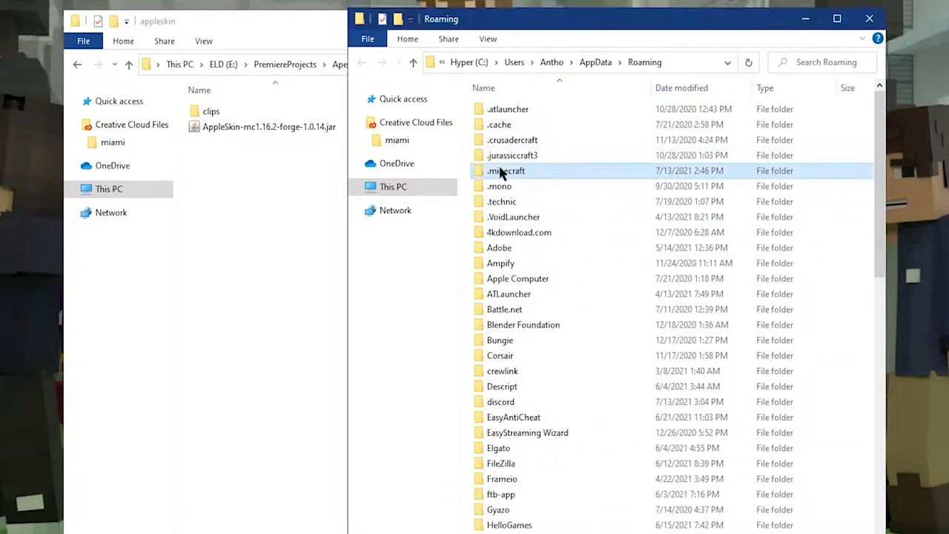
pyautogui.doubleClick(504, 170)
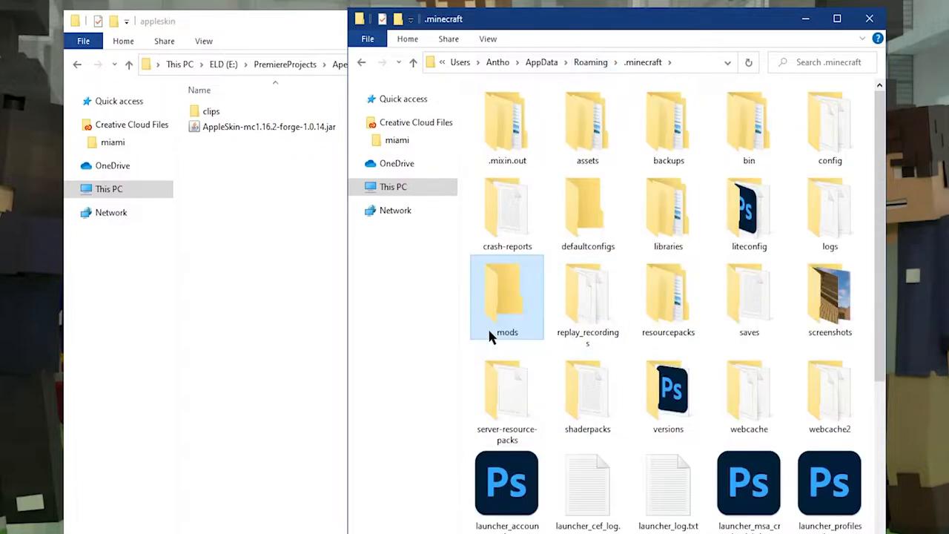
pyautogui.moveTo(546, 320)
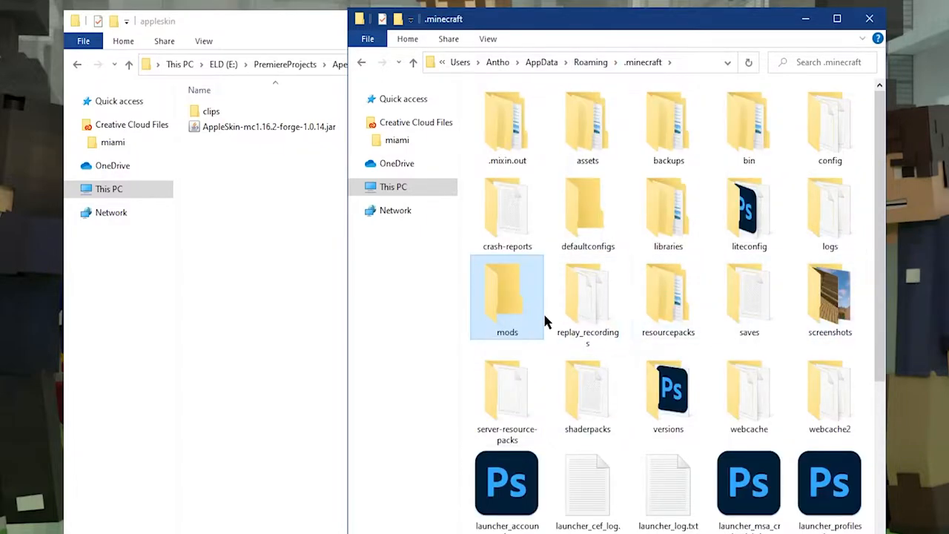
# Step: Look inside the empty mods folder beside the window holding the AppleSkin jar
pyautogui.doubleClick(507, 297)
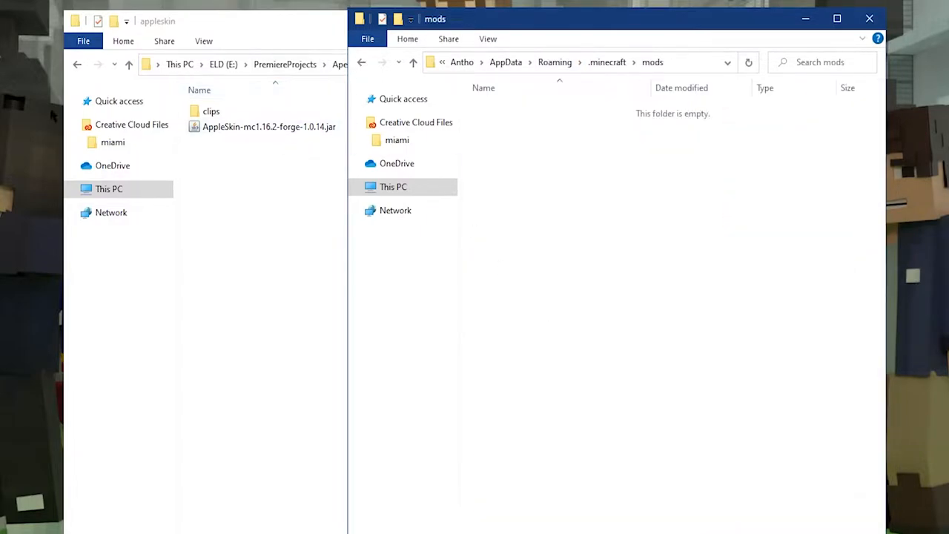
pyautogui.click(270, 126)
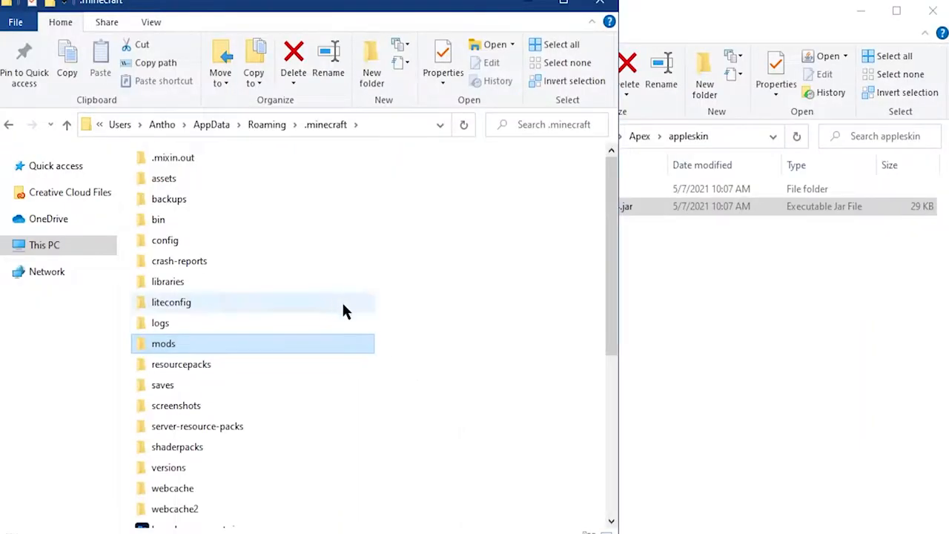
pyautogui.click(12, 528)
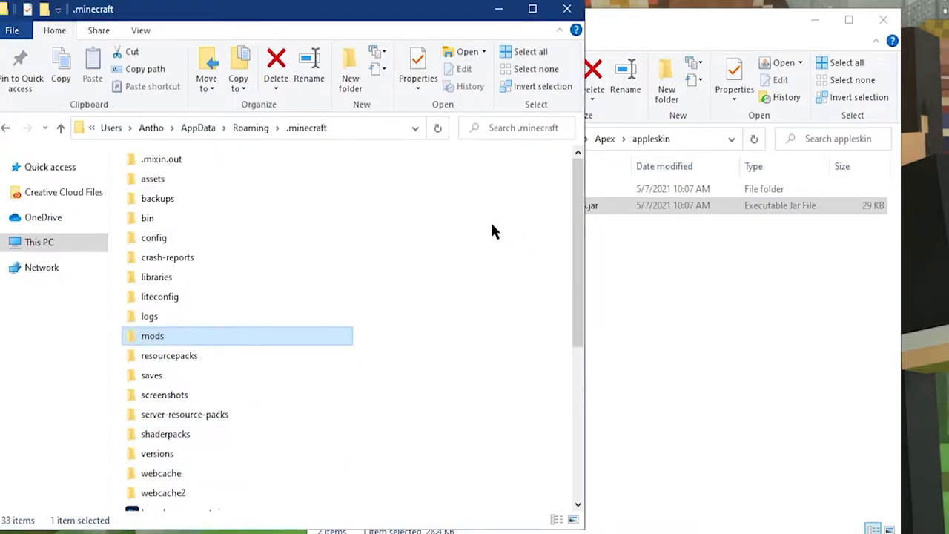
pyautogui.moveTo(510, 300)
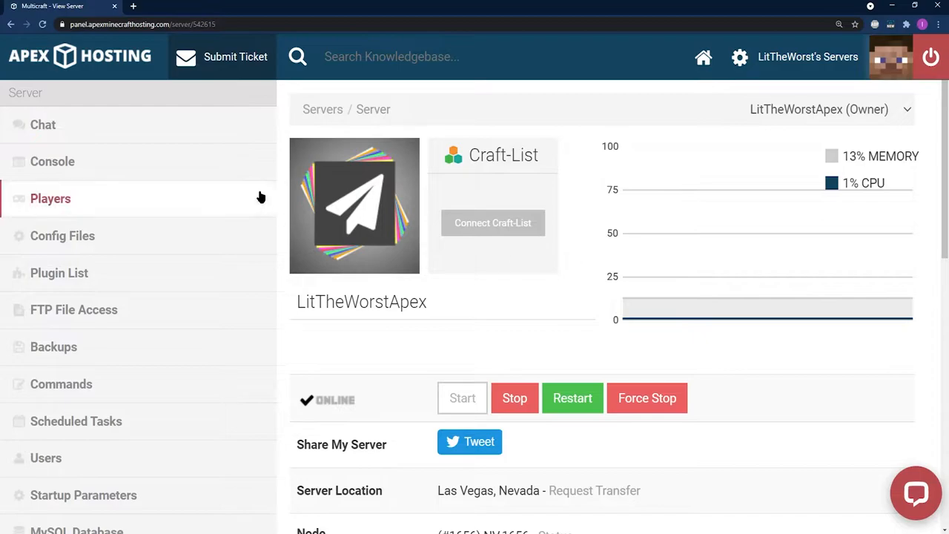
pyautogui.moveTo(371, 371)
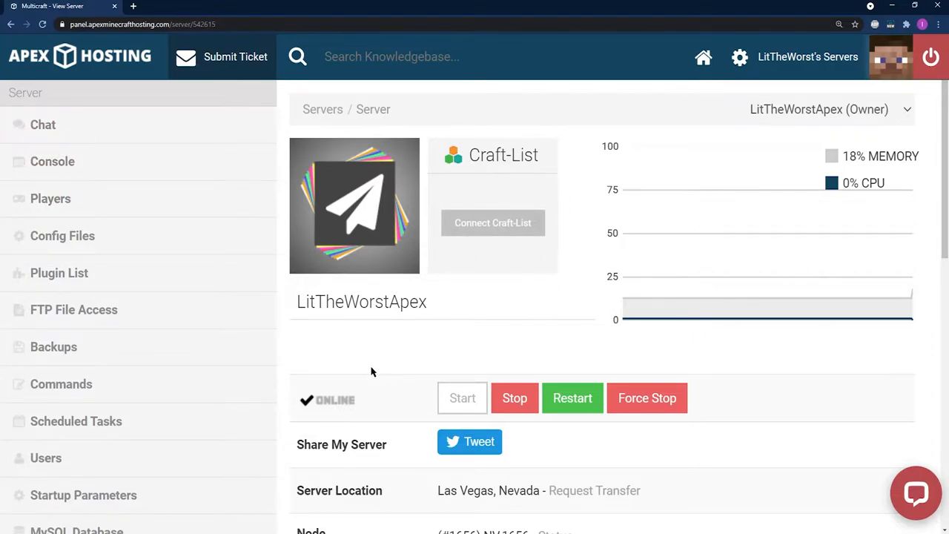
pyautogui.moveTo(517, 360)
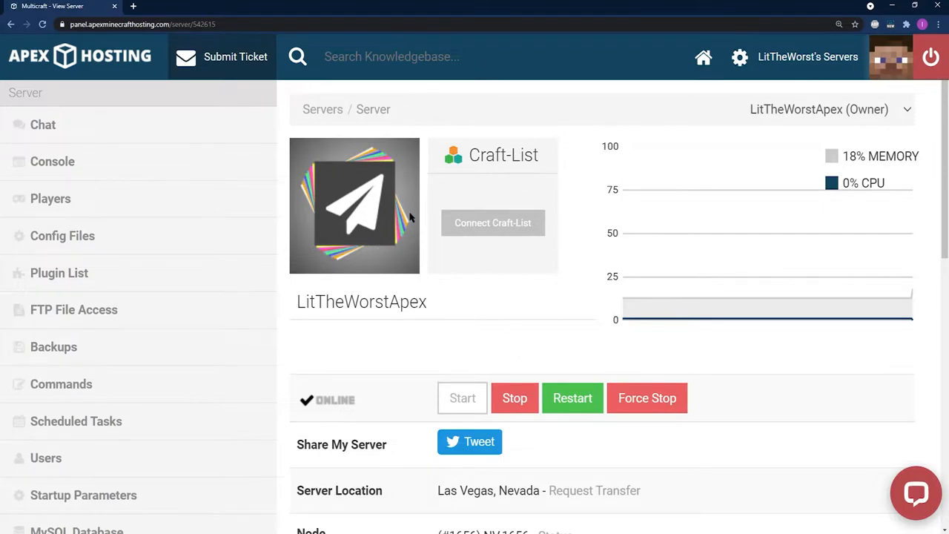
# Step: Bring up the server's JAR File version list in the Apex panel
pyautogui.scroll(-3)
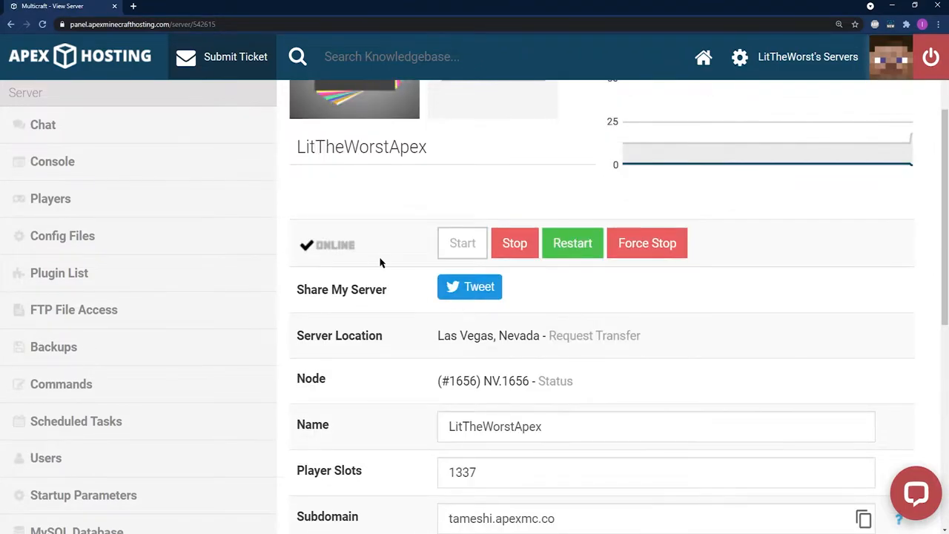
pyautogui.scroll(-3)
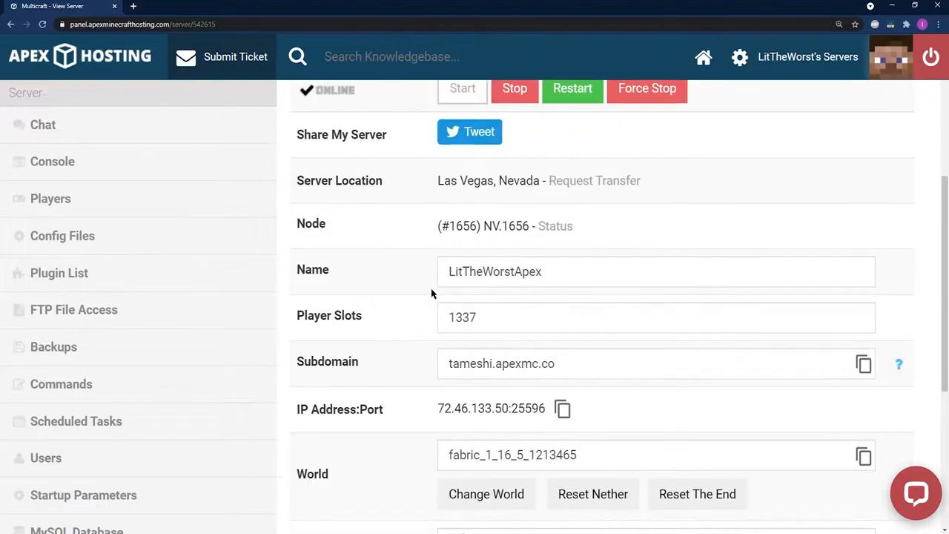
pyautogui.scroll(-3)
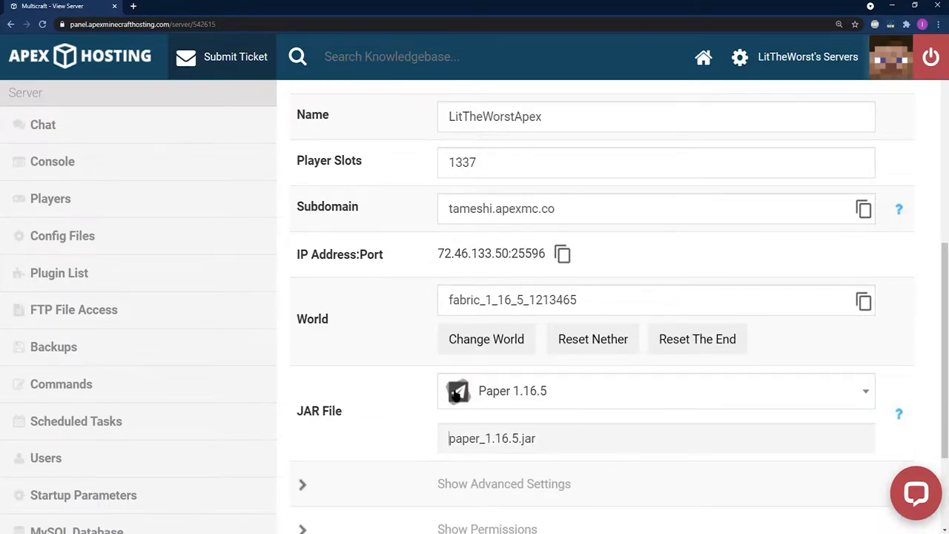
pyautogui.click(655, 392)
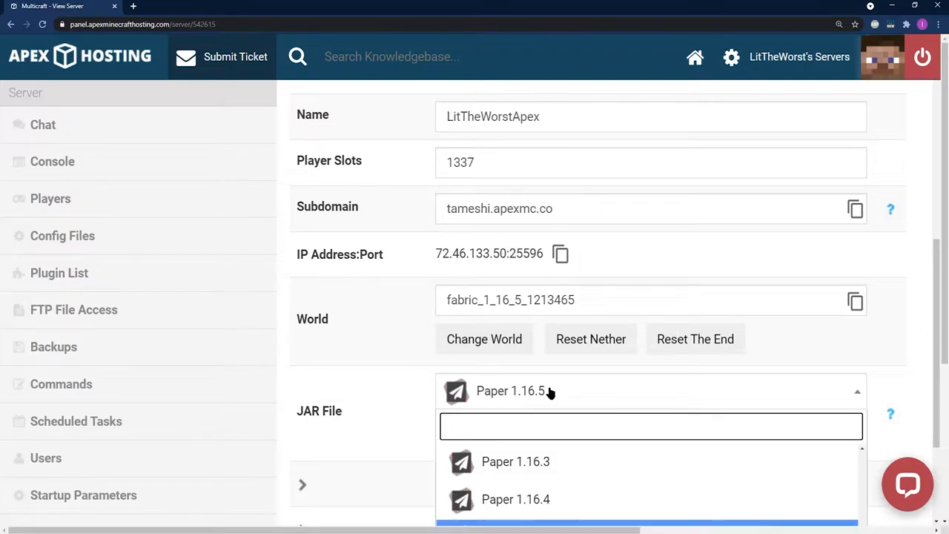
# Step: Search the version list for 'forge' and locate Forge 1.16.5
pyautogui.write('forge')
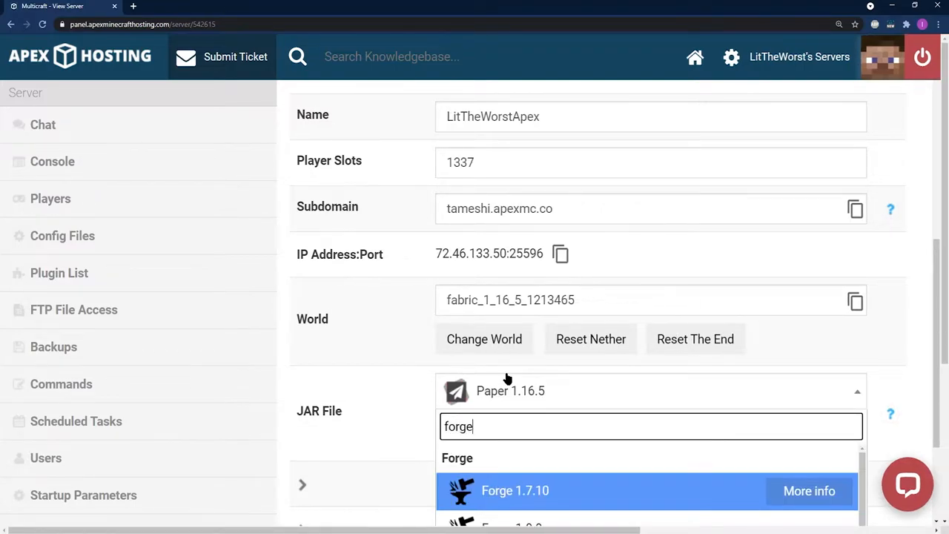
pyautogui.scroll(-3)
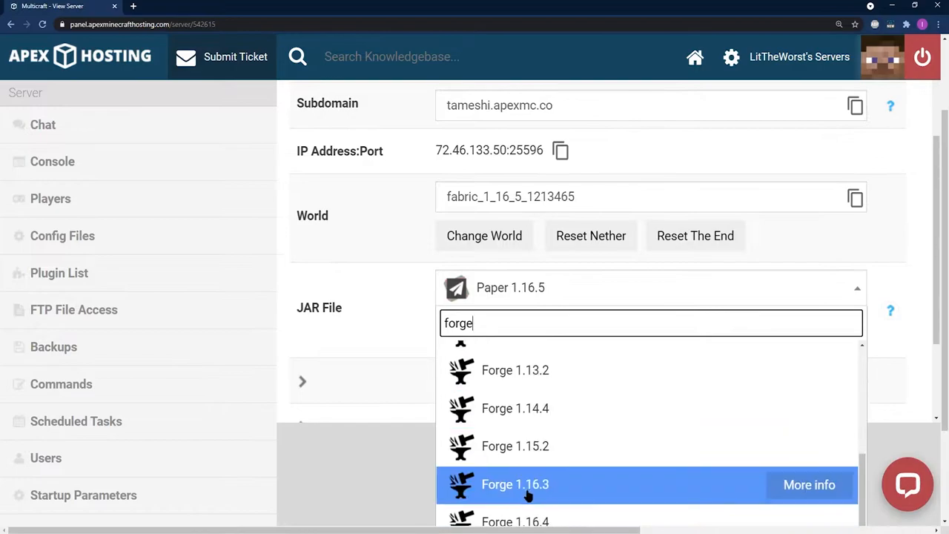
pyautogui.scroll(-3)
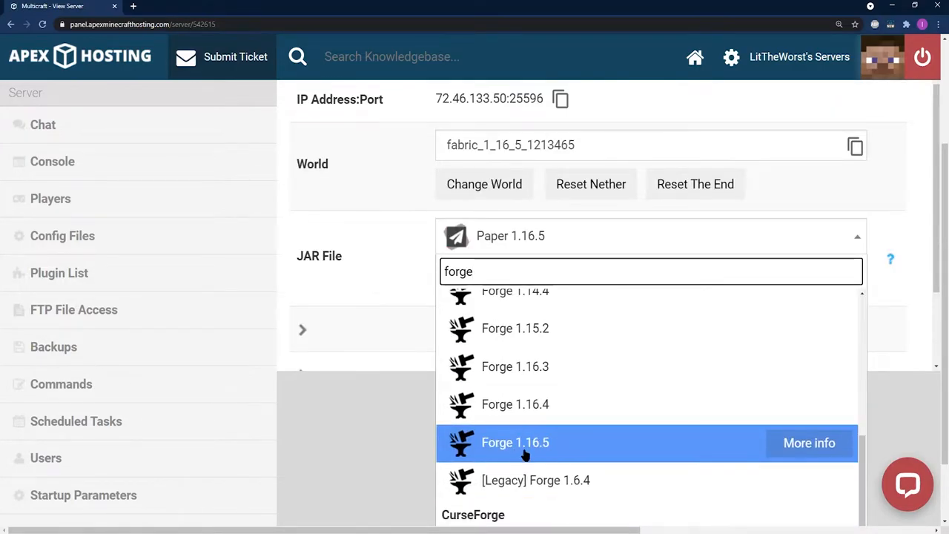
# Step: Switch the server to Forge 1.16.5 with a fresh world and restart it
pyautogui.click(515, 442)
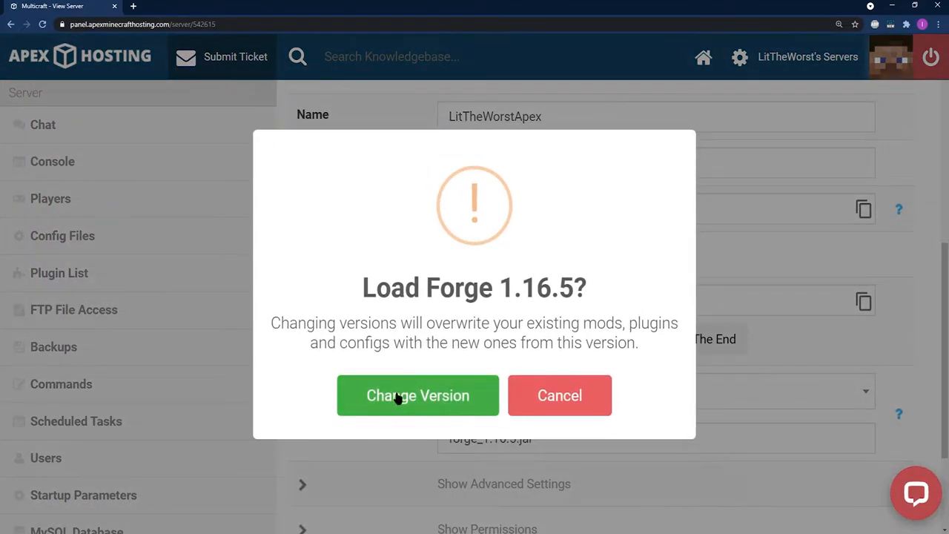
pyautogui.click(418, 395)
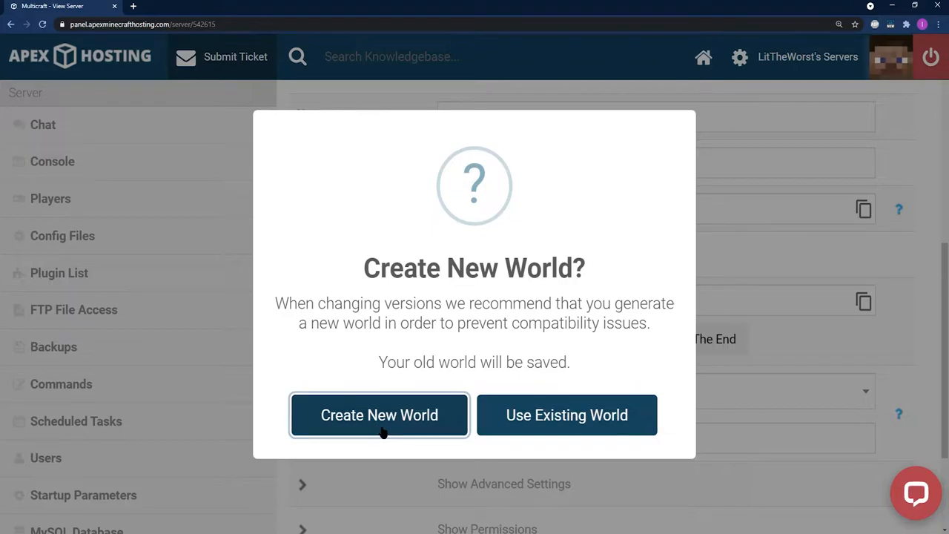
pyautogui.click(380, 416)
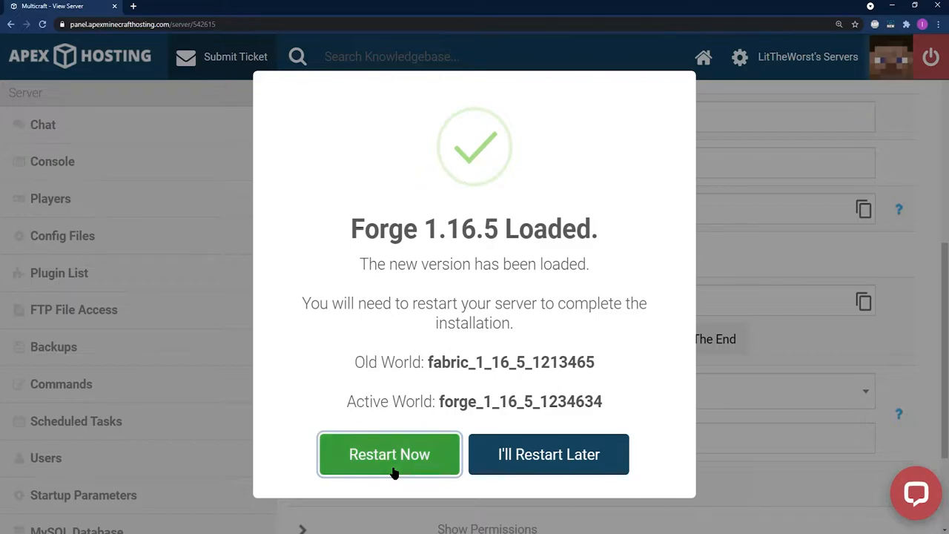
pyautogui.click(388, 453)
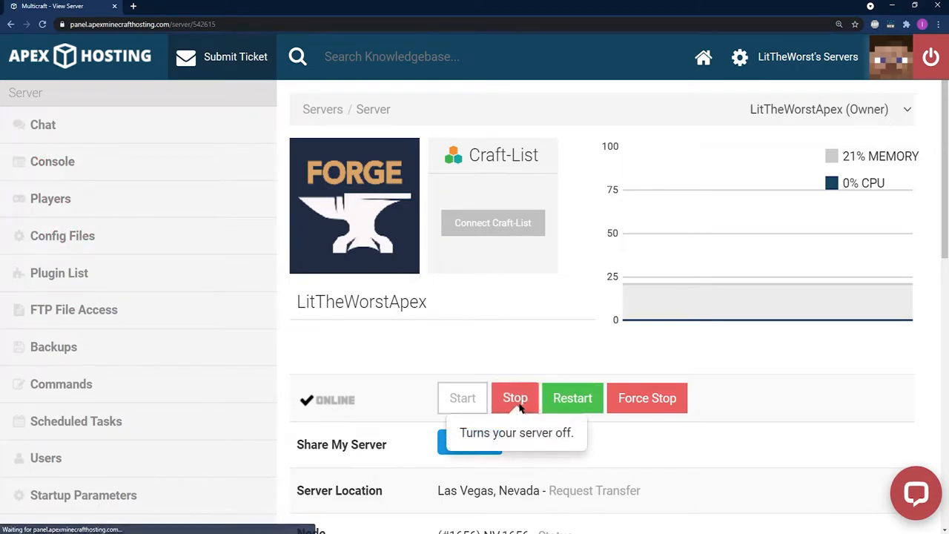
pyautogui.moveTo(353, 384)
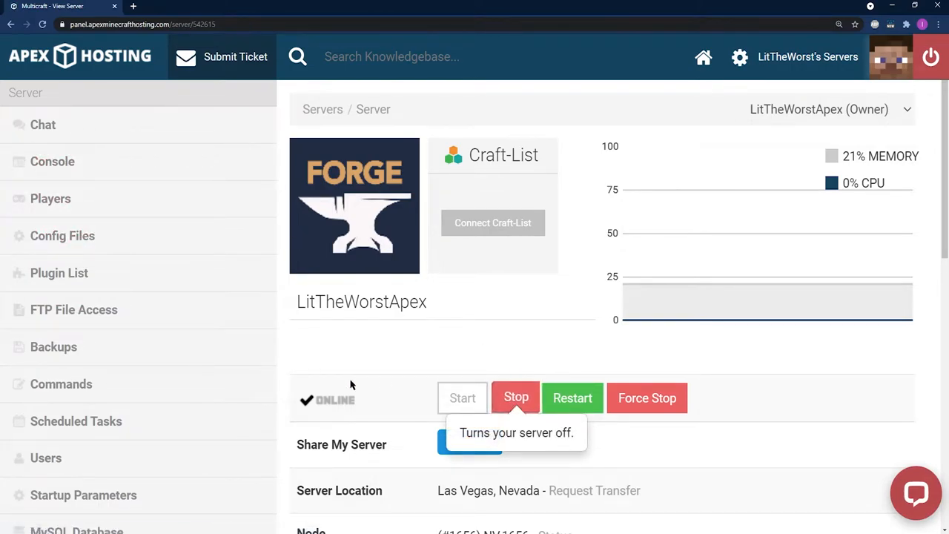
# Step: Stop the server and log in to its web FTP client with the panel password
pyautogui.click(516, 398)
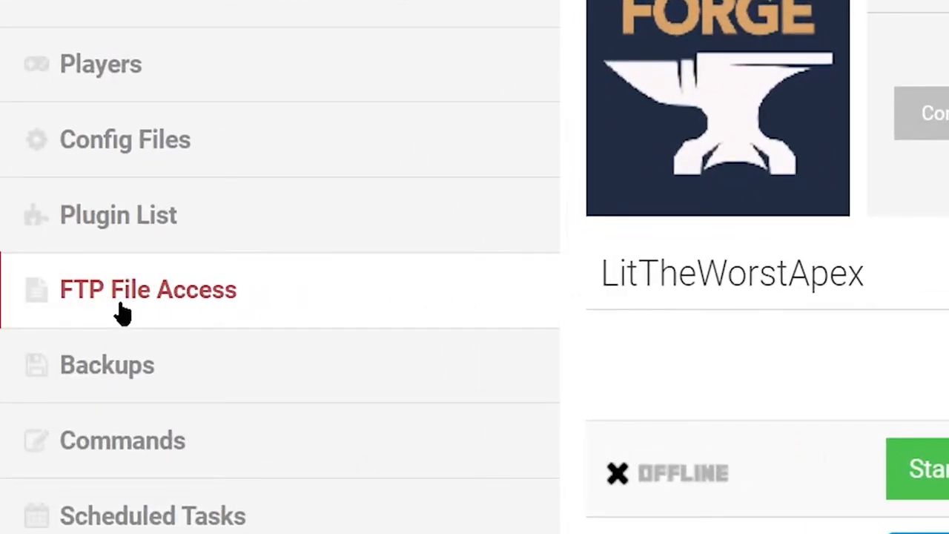
pyautogui.click(148, 289)
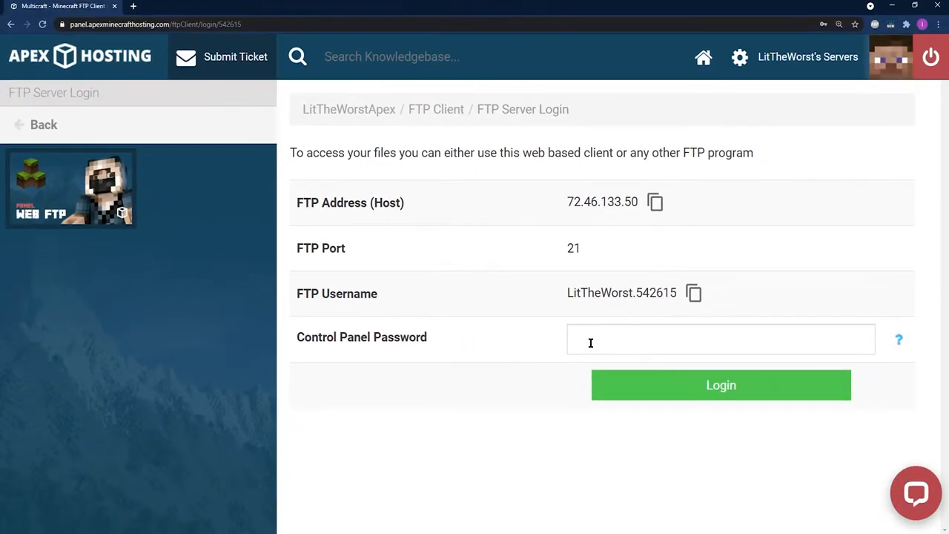
pyautogui.click(720, 379)
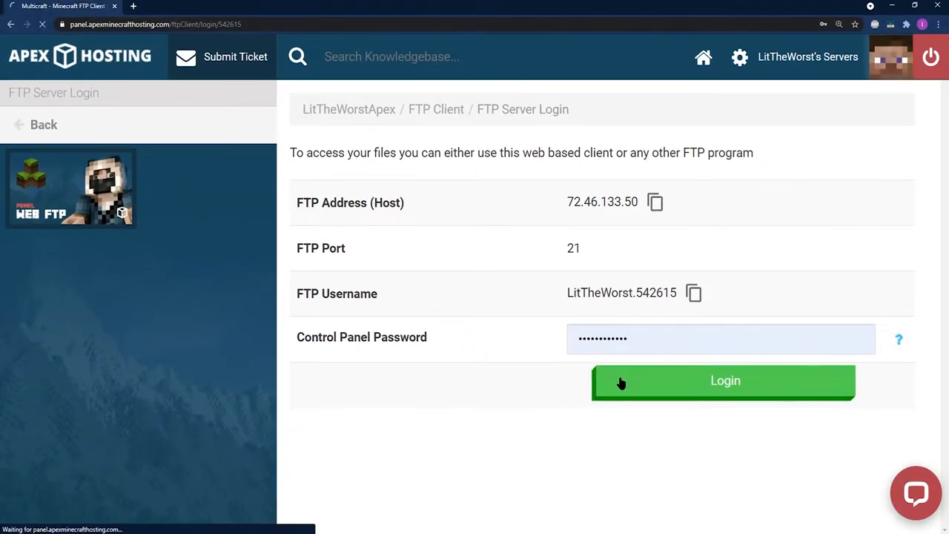
pyautogui.click(724, 380)
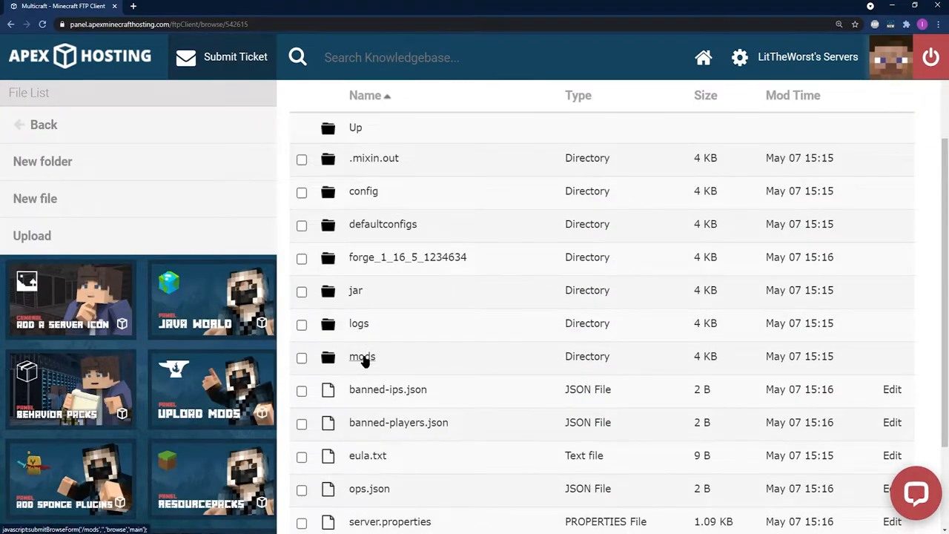
# Step: Drag AppleSkin-mc1.16.2-forge-1.0.14.jar from File Explorer into the server's mods folder upload
pyautogui.click(362, 356)
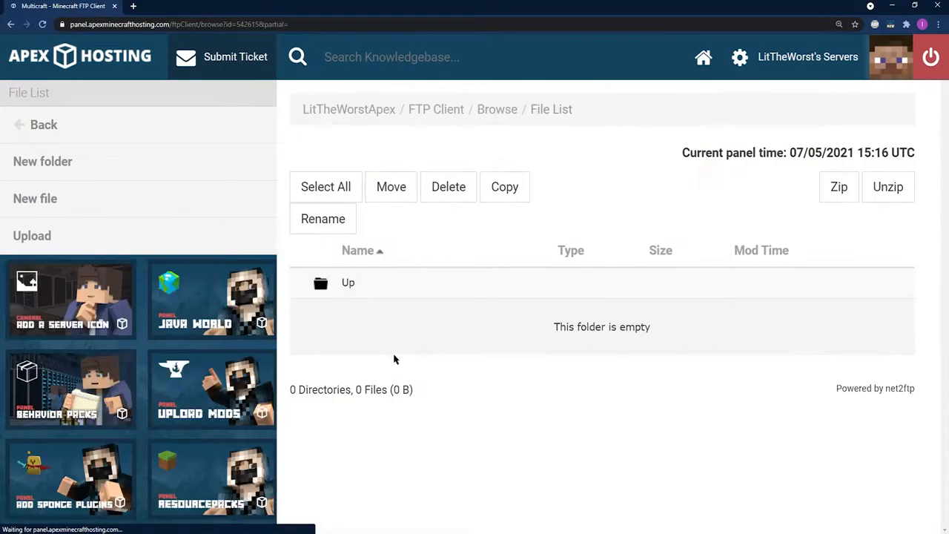
pyautogui.click(33, 236)
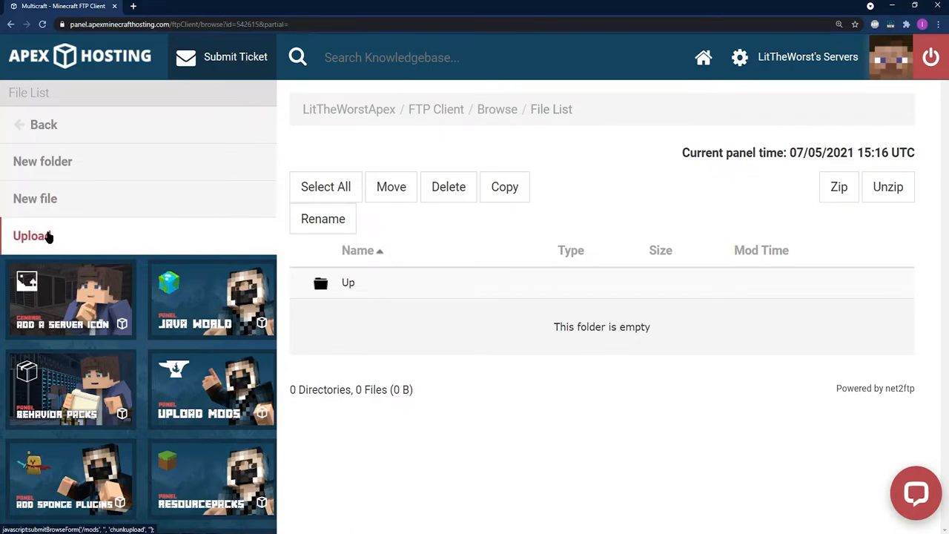
pyautogui.click(33, 236)
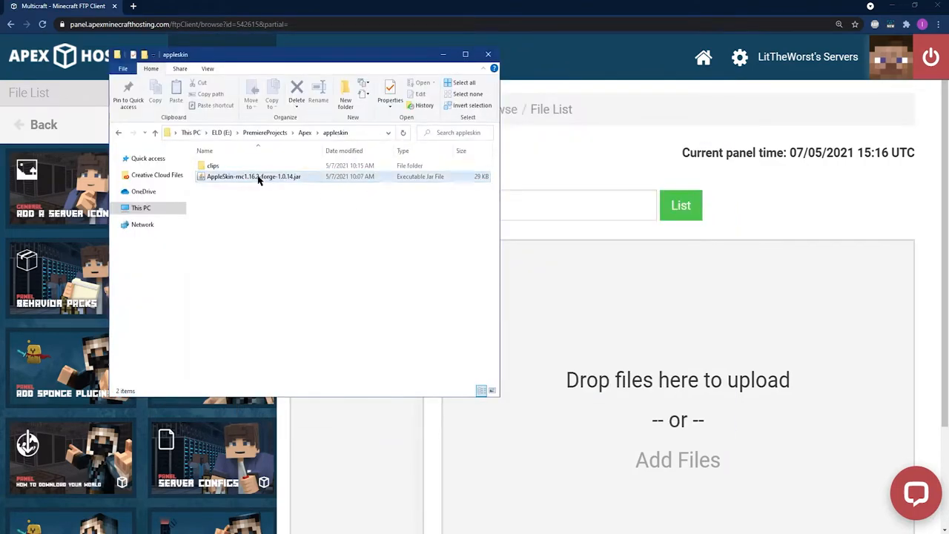
pyautogui.click(254, 177)
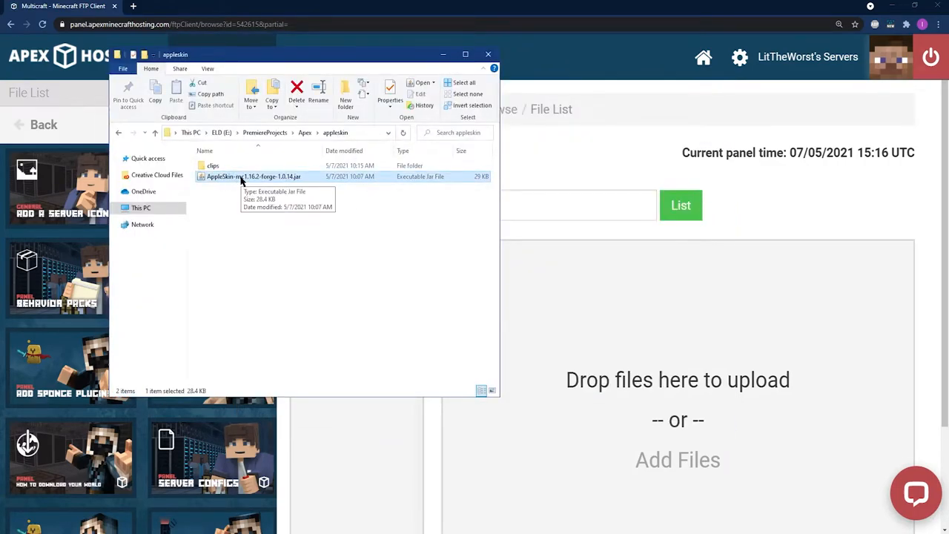
pyautogui.moveTo(254, 176); pyautogui.dragTo(718, 343)
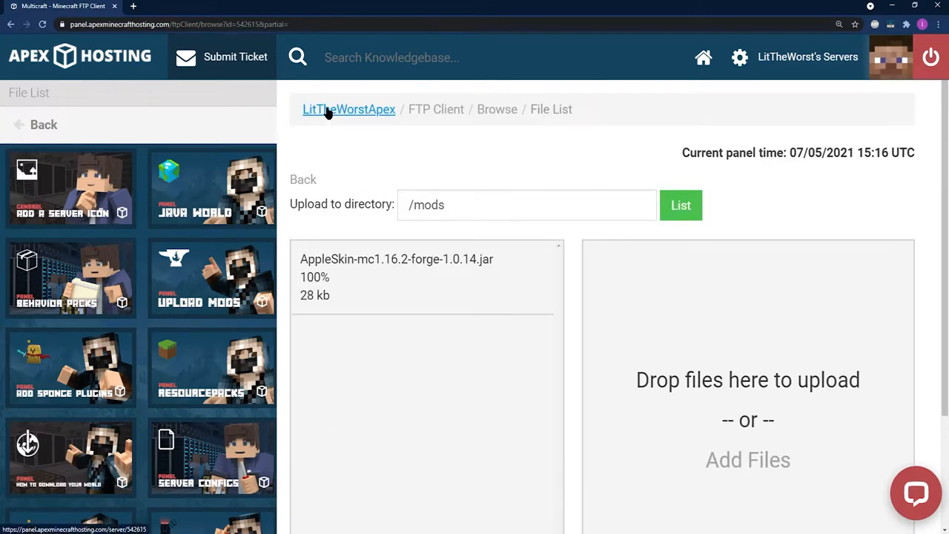
# Step: Start the server from its console page and watch Forge load
pyautogui.click(348, 109)
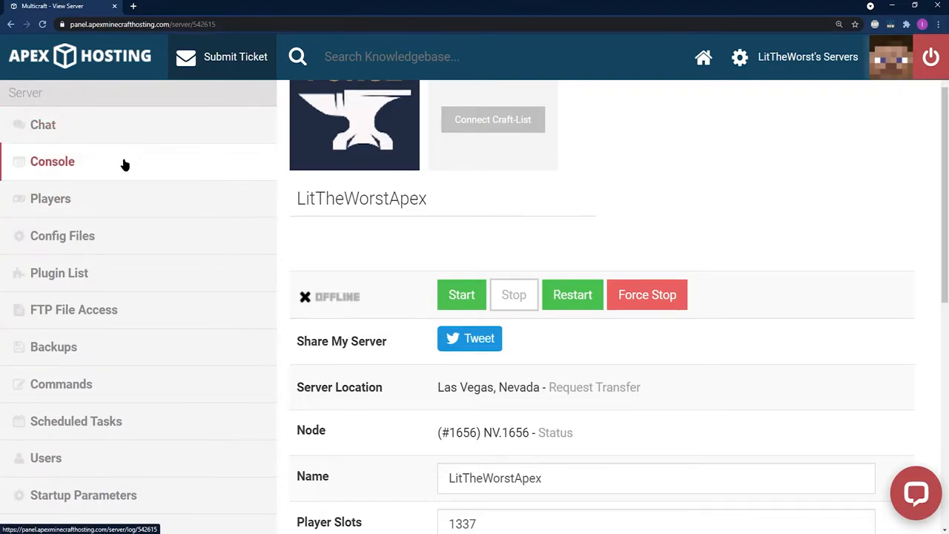
pyautogui.click(52, 162)
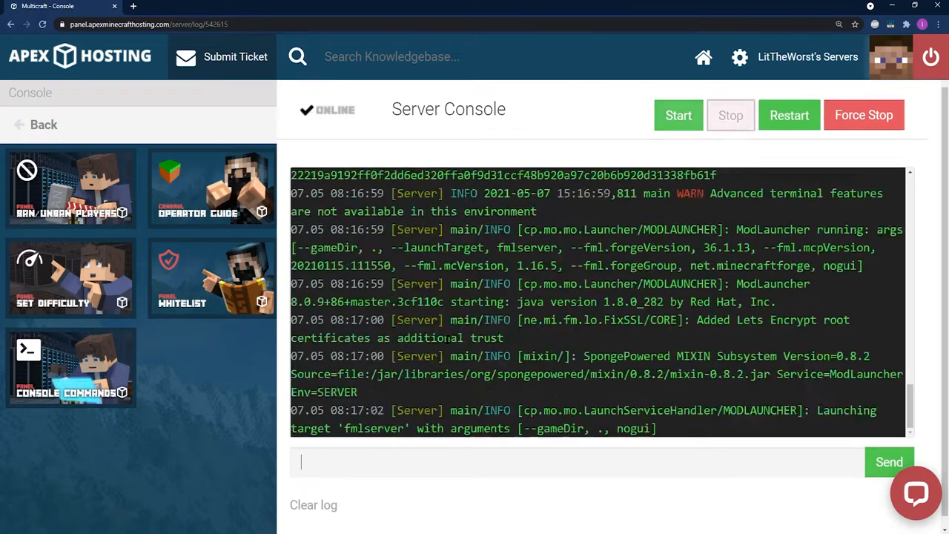
pyautogui.click(678, 116)
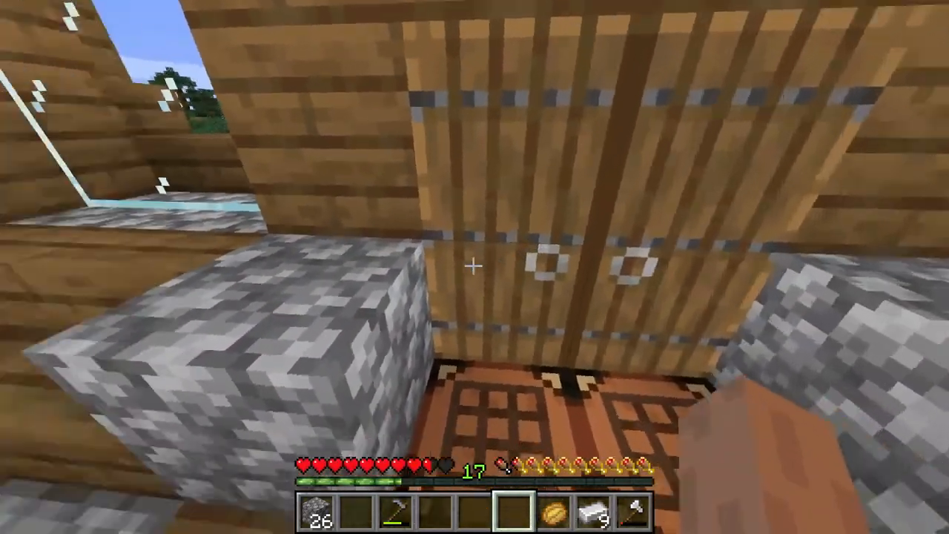
pyautogui.moveTo(475, 267)
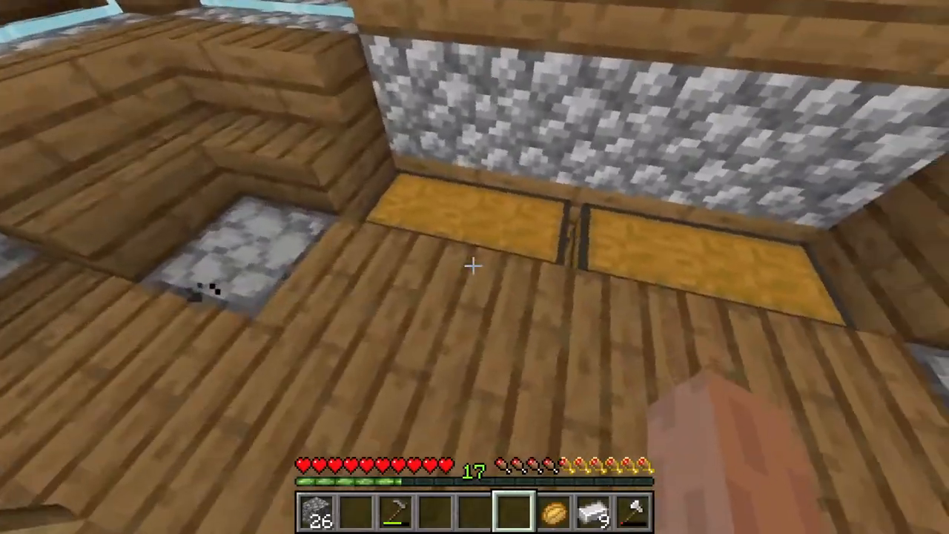
pyautogui.moveTo(475, 223)
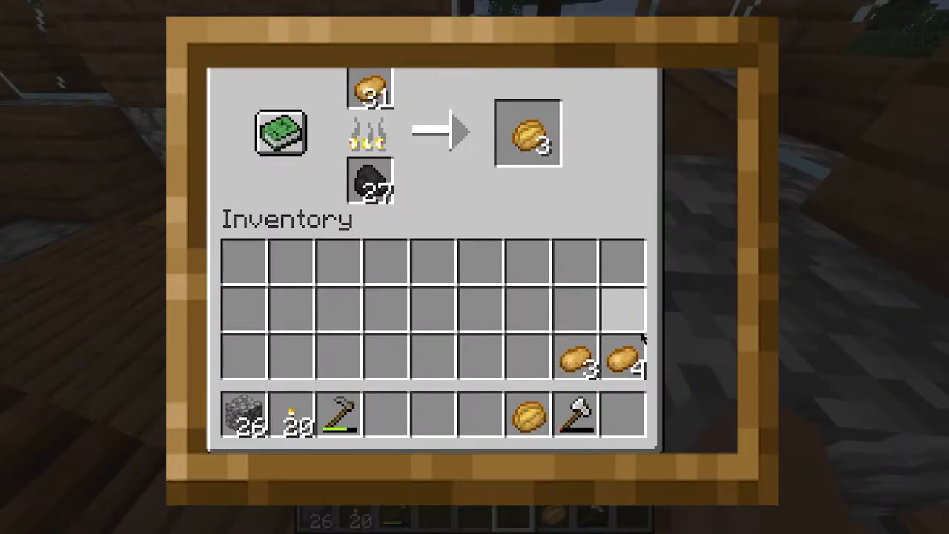
# Step: Leave the smoker with baked potatoes collected and view the player inventory
pyautogui.press('Escape')
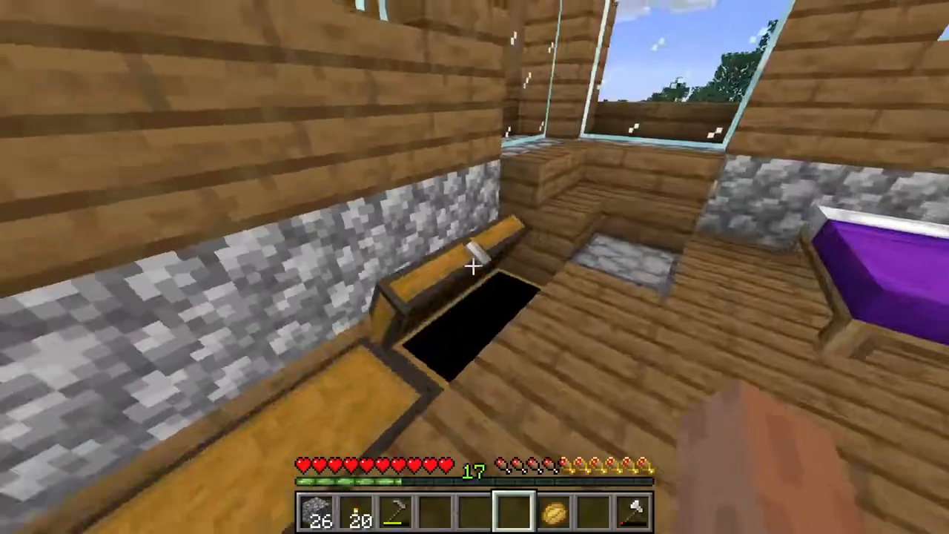
pyautogui.press('e')
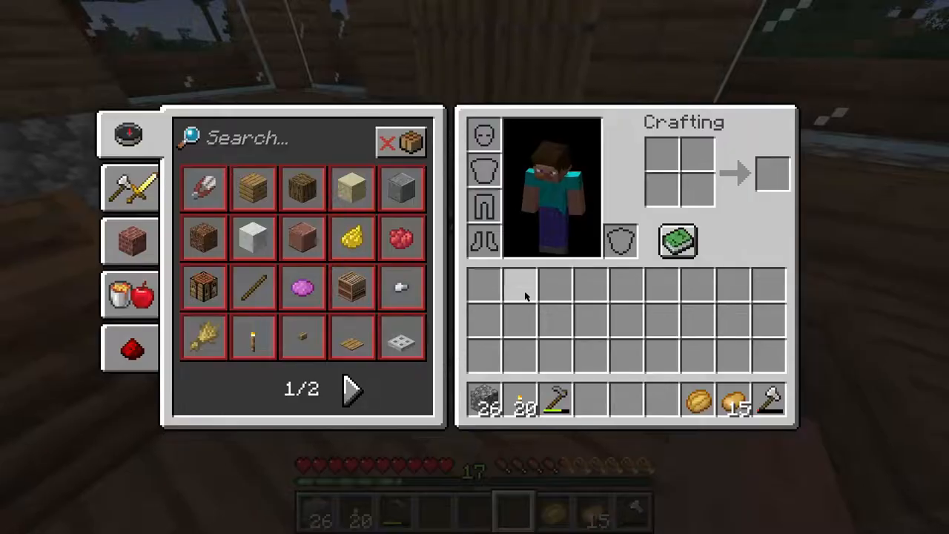